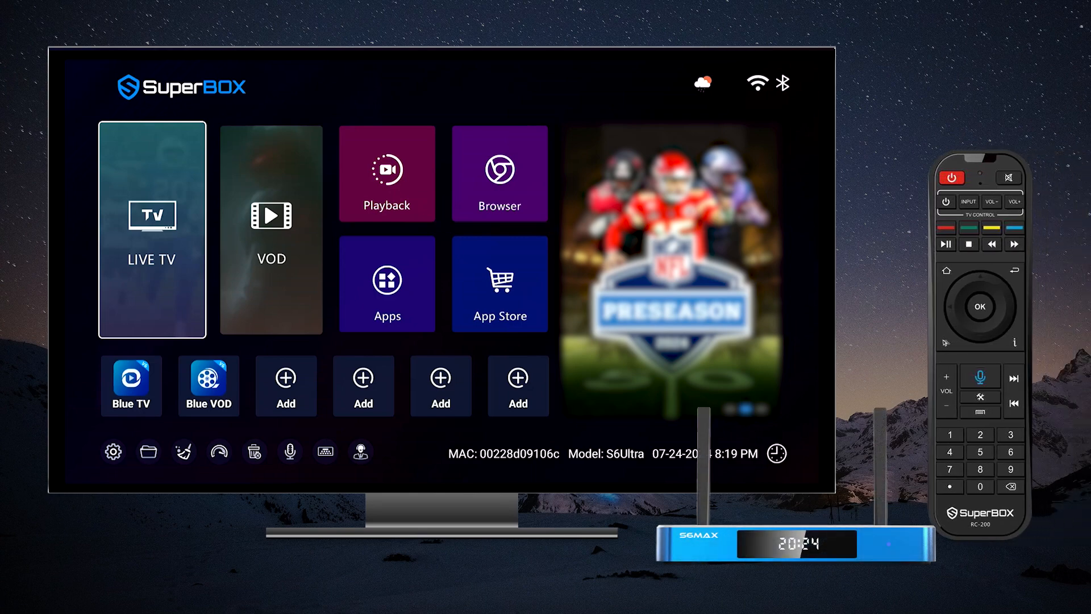
- Launch Blue TV from the LIVE TV page so a channel plays beside the full channel list
click(151, 230)
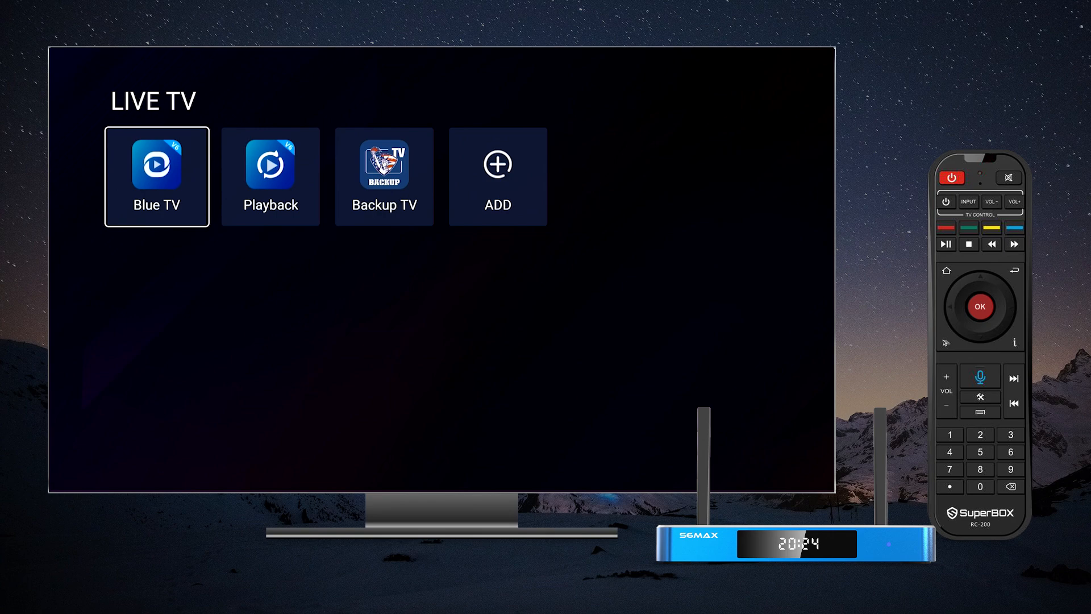
click(157, 177)
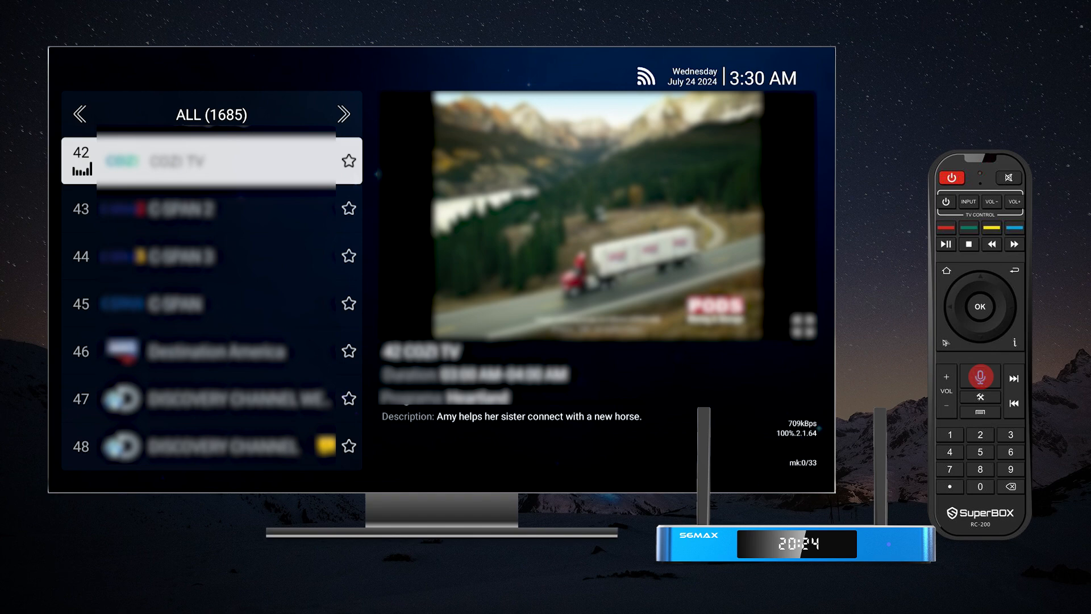
- Run a Channel Search for 'HBO', listing the 12 matching HBO channels
click(981, 377)
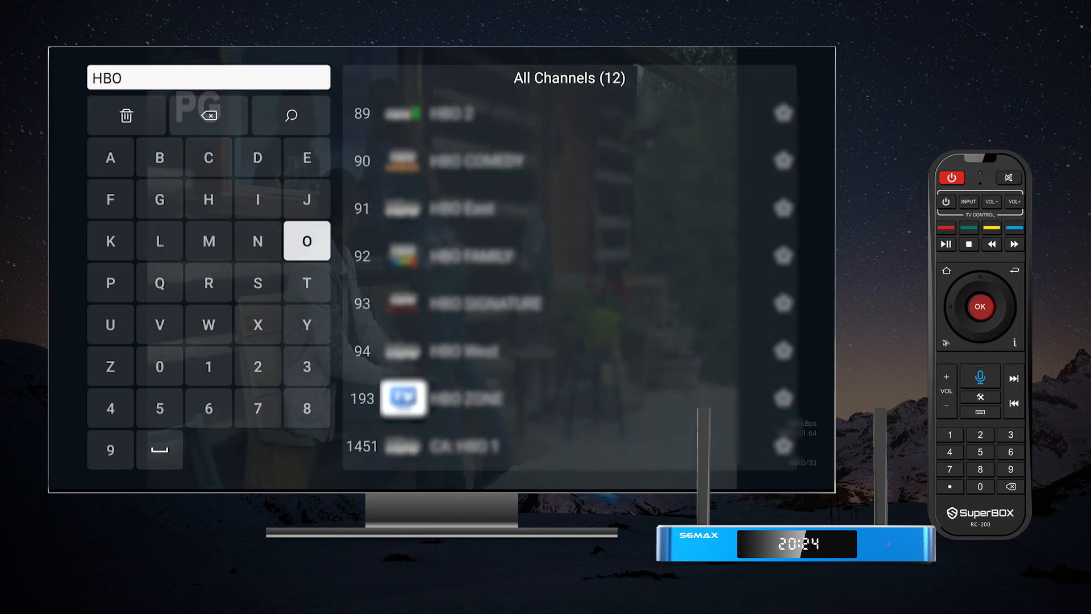
- Tune to channel 100 IFC and play it full screen
click(404, 398)
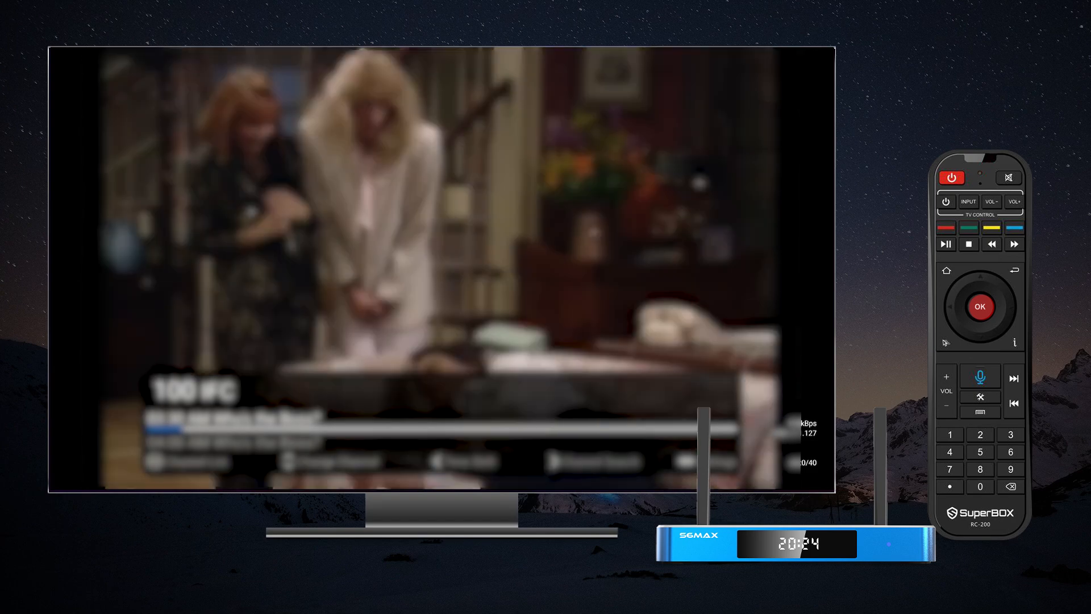
- Star channel 100 IFC as a favourite, then switch the list to the Time Shift NFL group
click(979, 306)
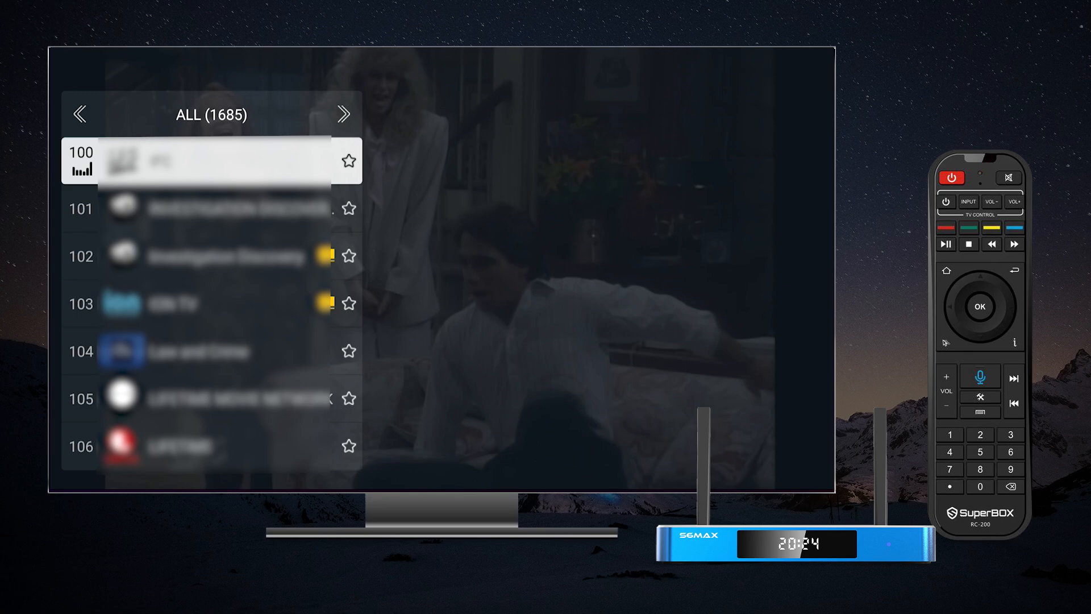
click(980, 306)
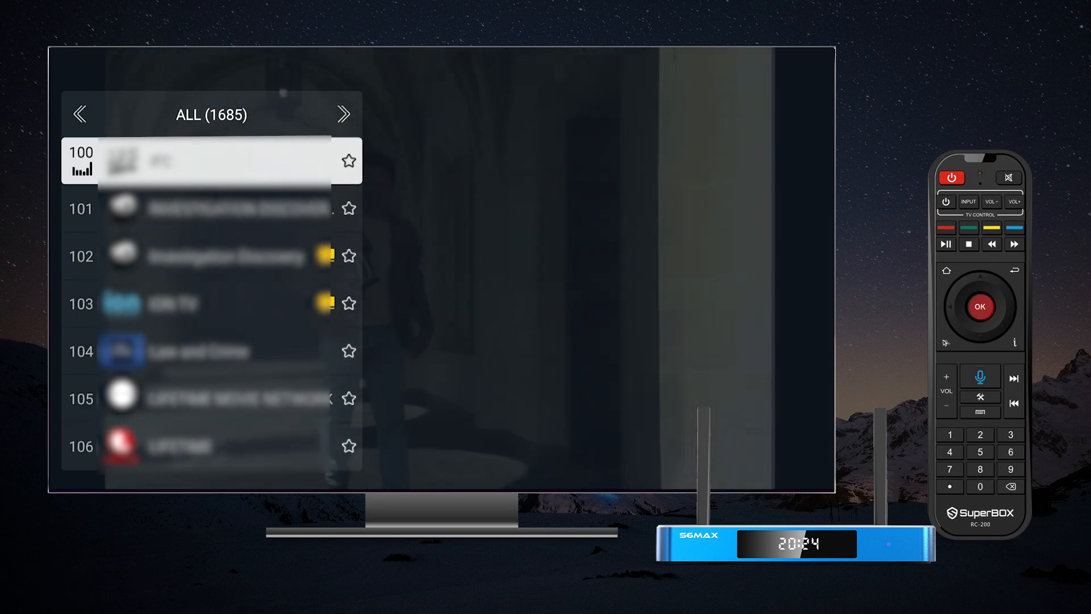
click(349, 161)
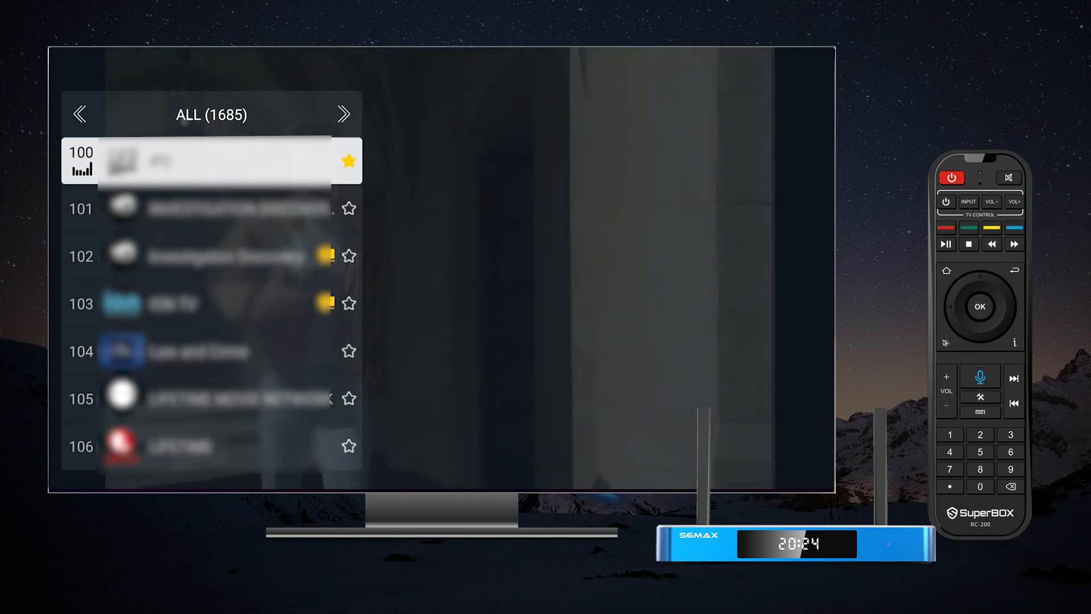
key(Down)
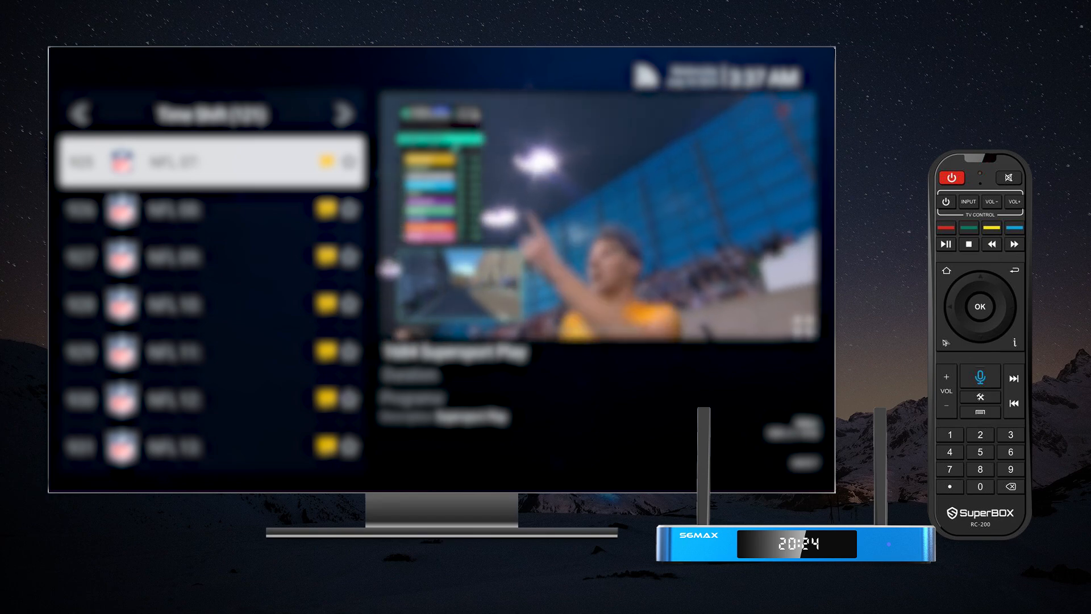
- From the ALL list, show recently watched channels and tune to 723 Sports moment full screen
click(979, 434)
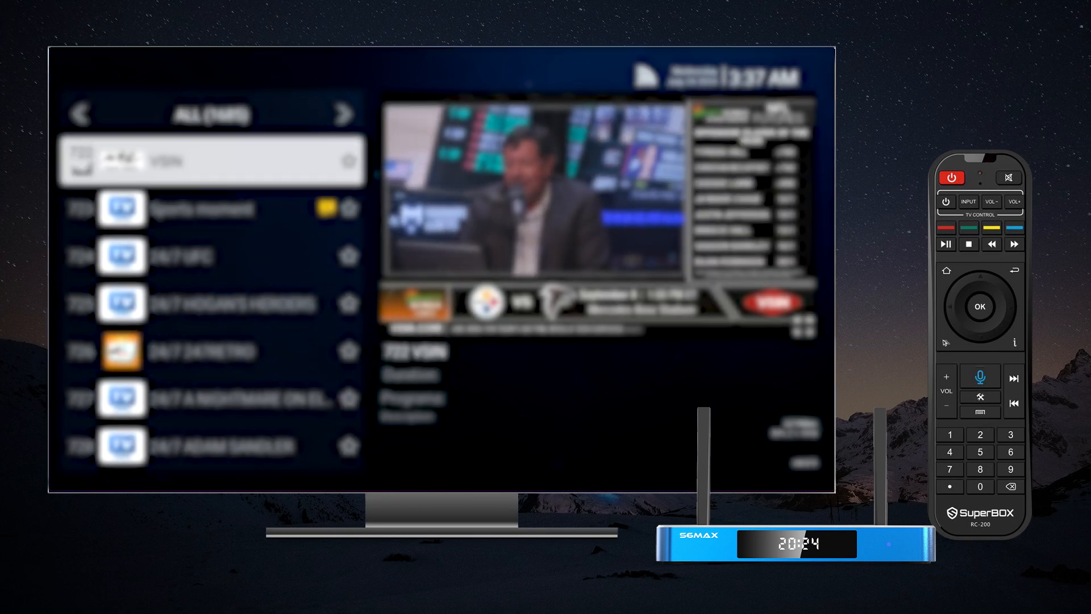
click(1013, 381)
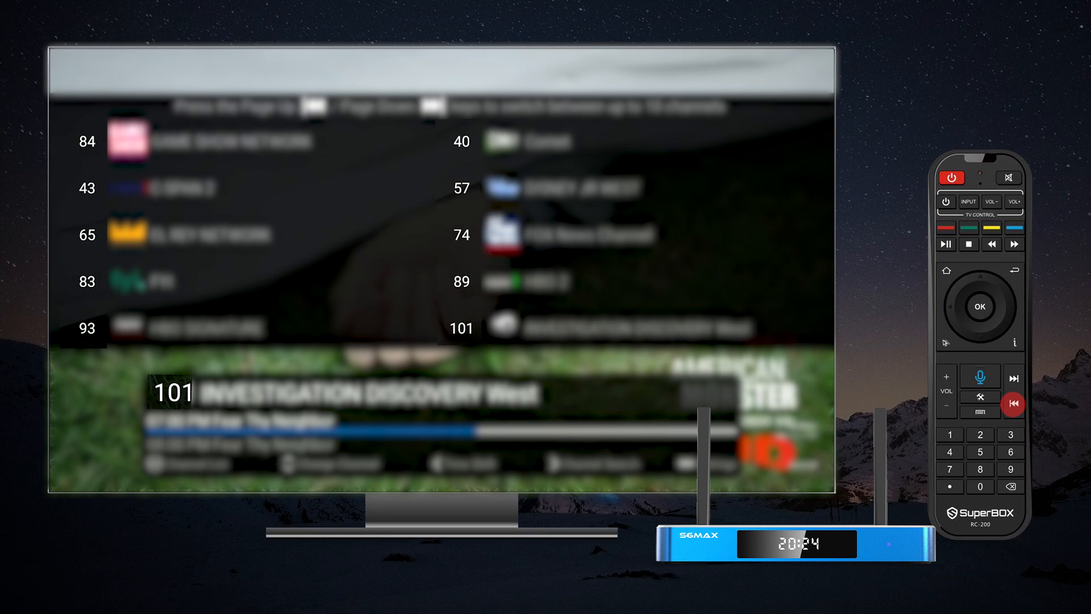
click(1012, 403)
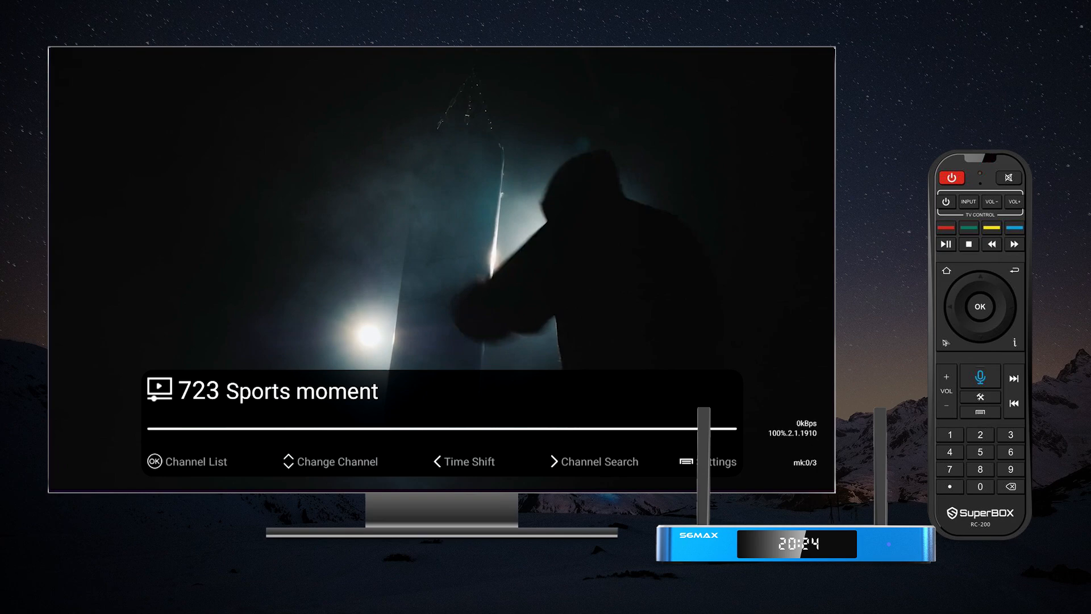
- In Settings, switch Status Bar and Internet Speed ON and view the EPG style choices
click(711, 461)
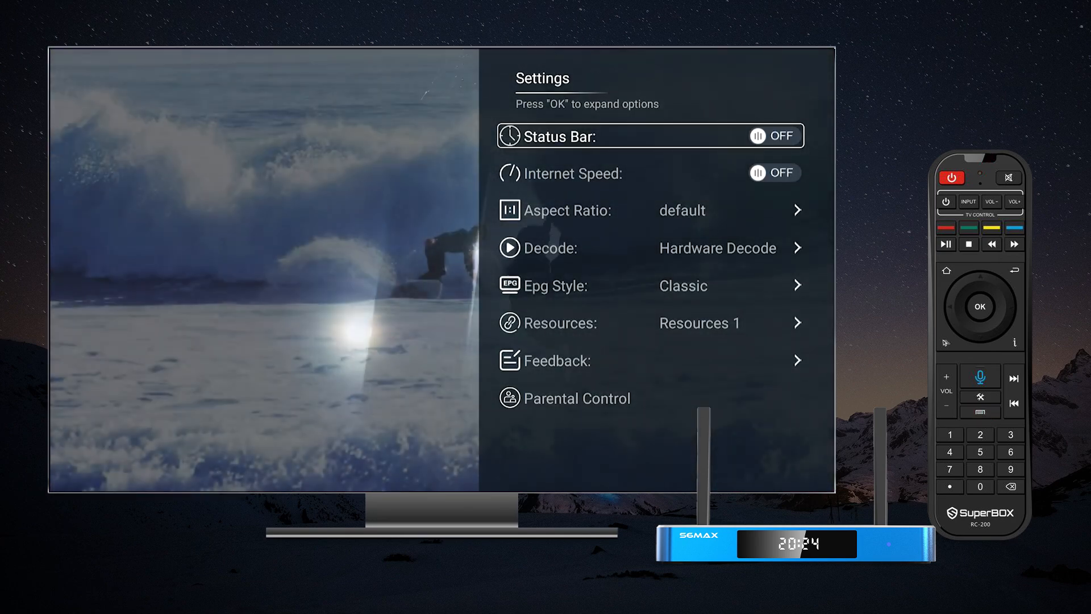
click(773, 135)
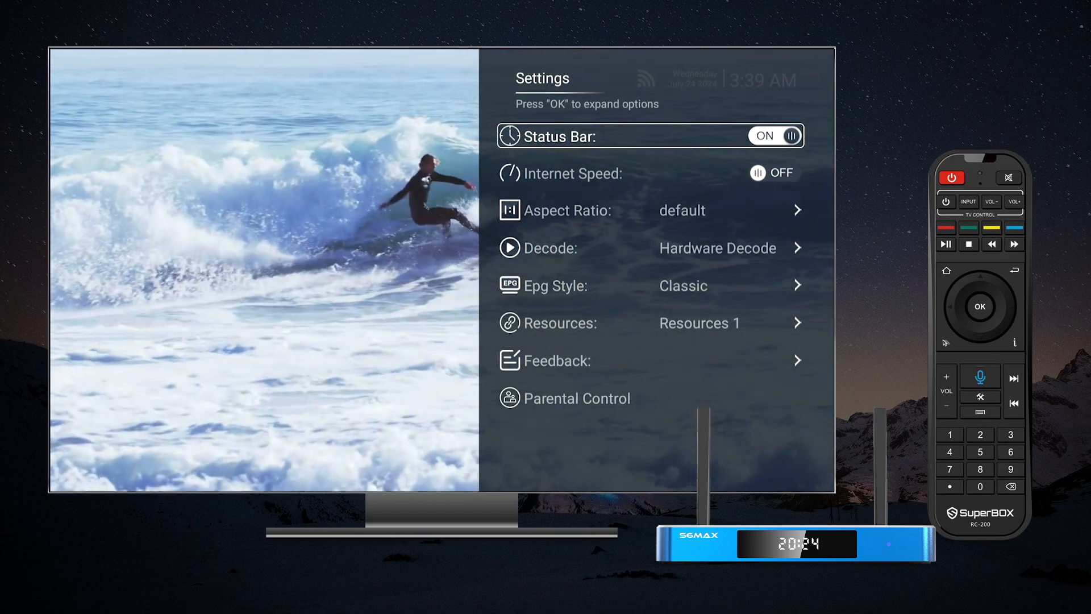
key(Down)
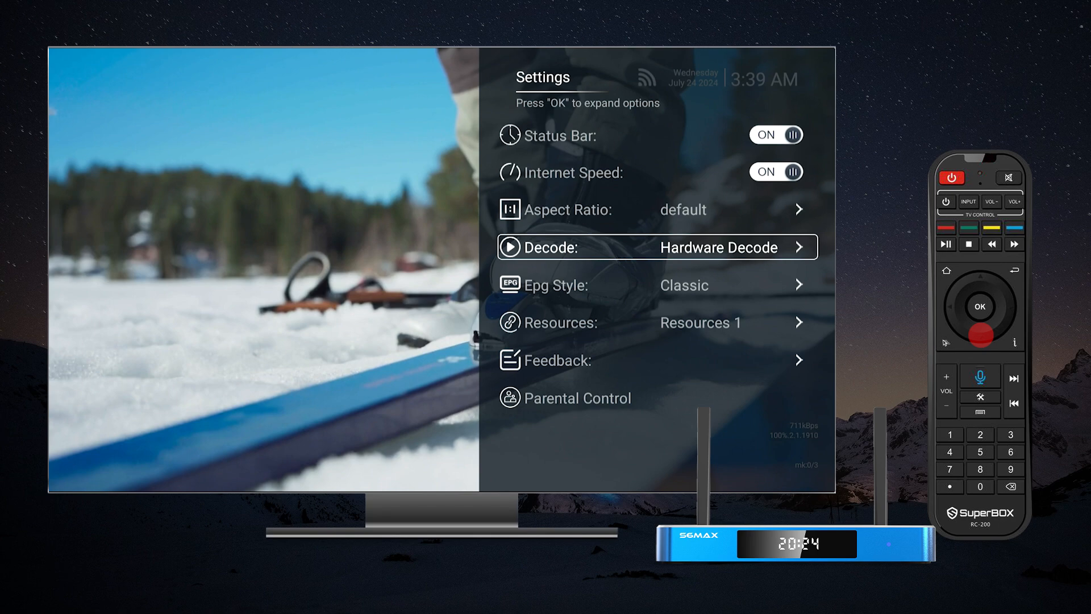
click(654, 247)
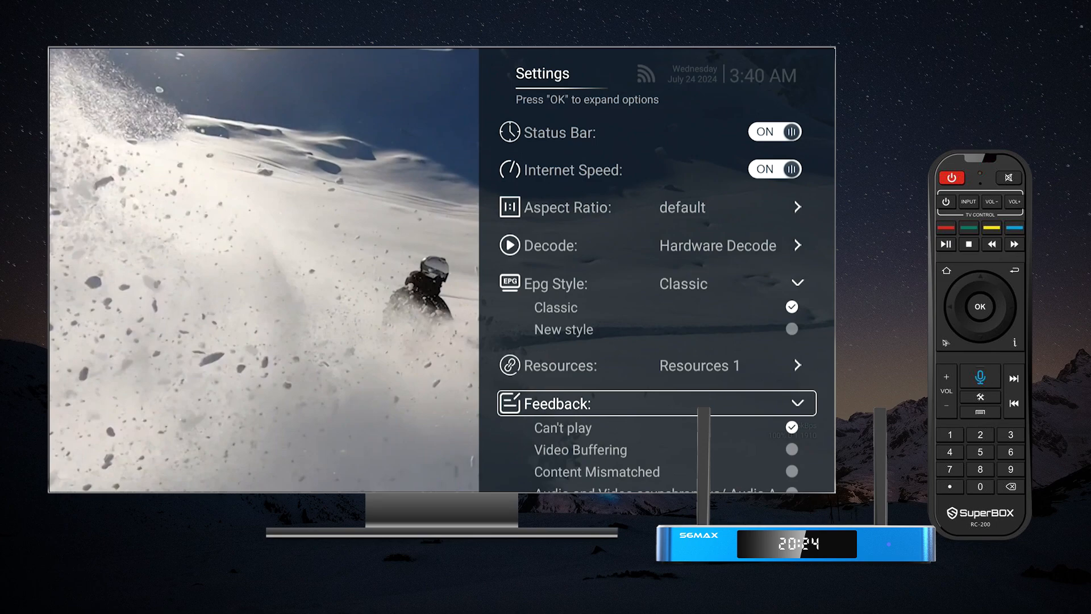
- Send 'Can't play' feedback, then confirm quitting back to the SuperBox home screen
click(595, 471)
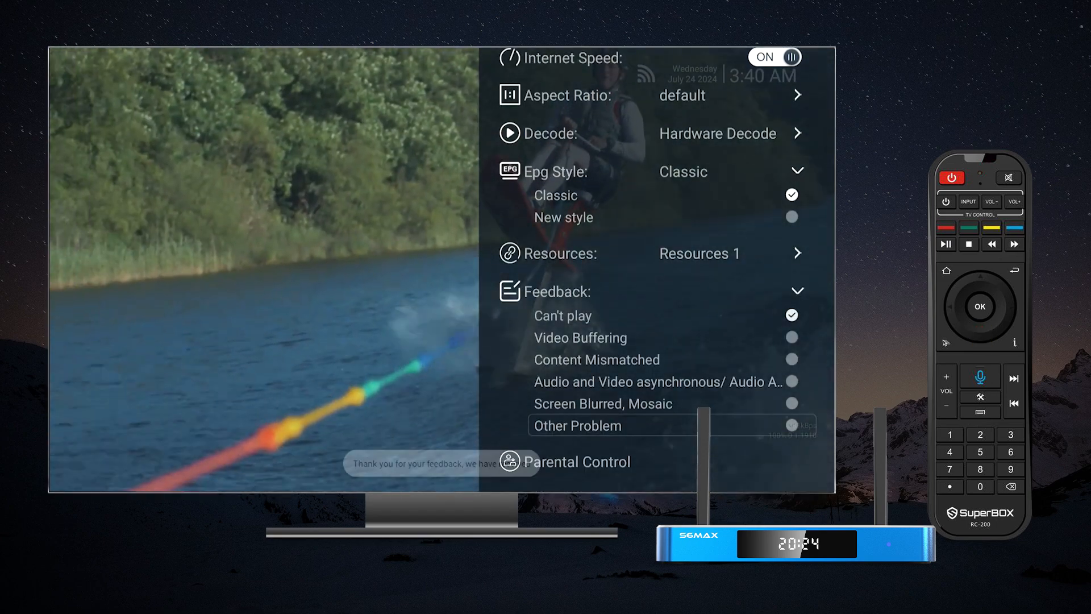
click(576, 425)
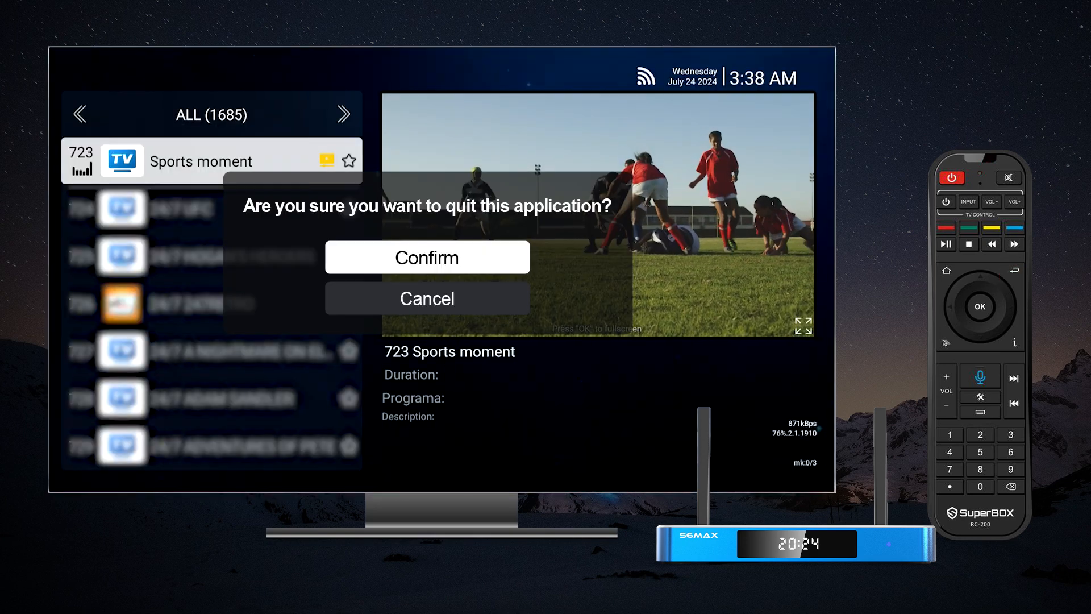
click(426, 257)
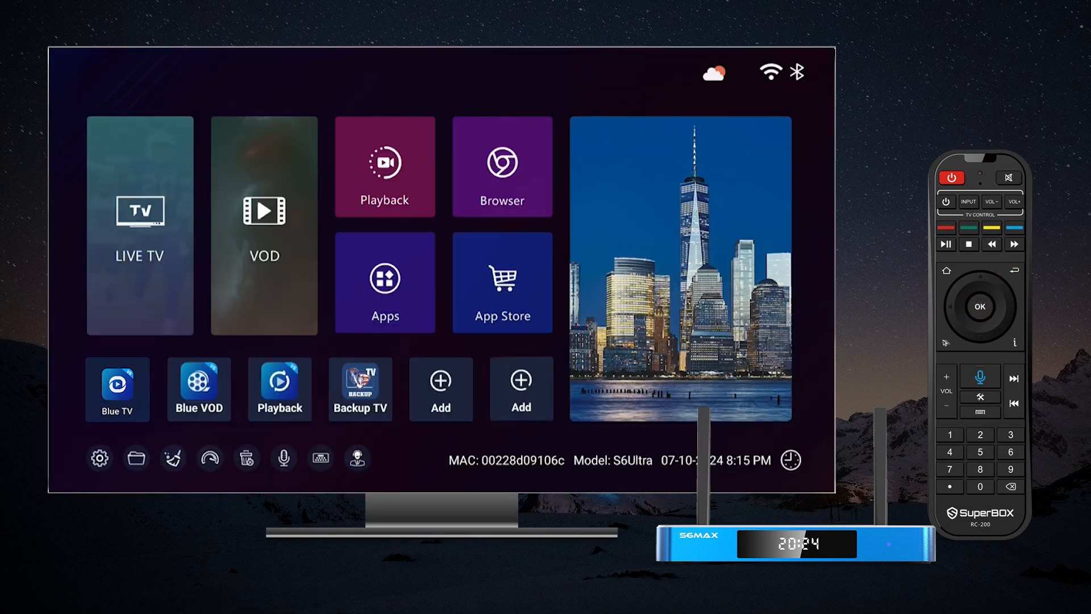